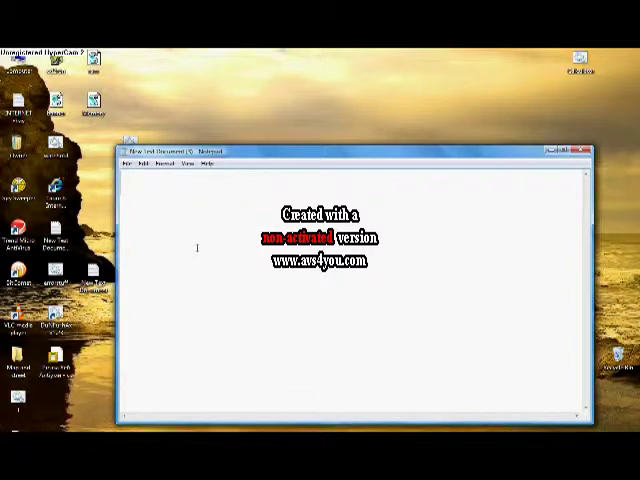
pyautogui.write('@')
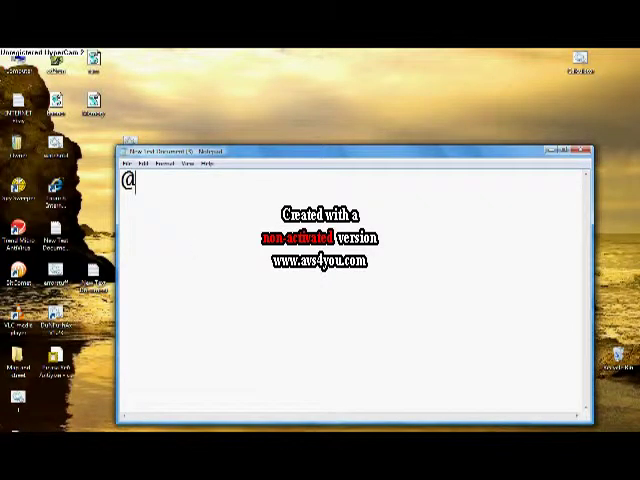
pyautogui.write('echo od')
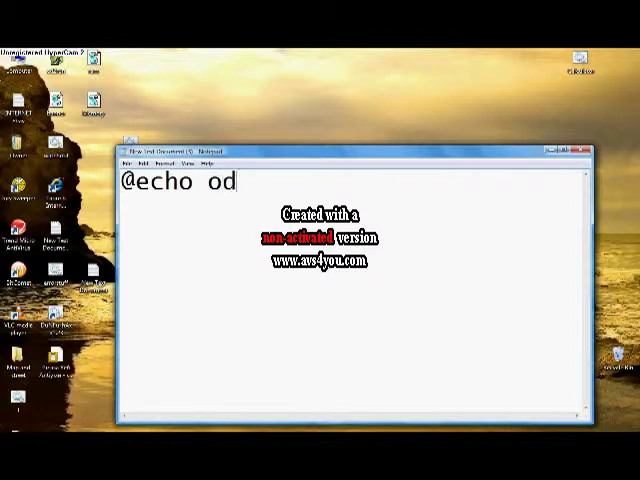
pyautogui.write('ff')
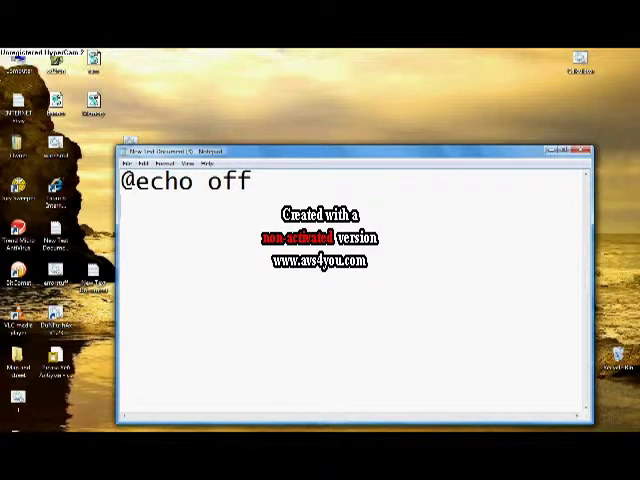
pyautogui.write('title')
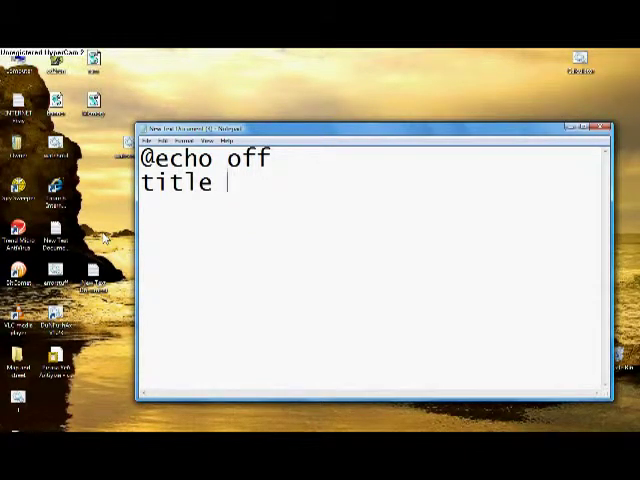
# Step: Finish 'title UBER' and add 'color 02' on the next line
pyautogui.write('U')
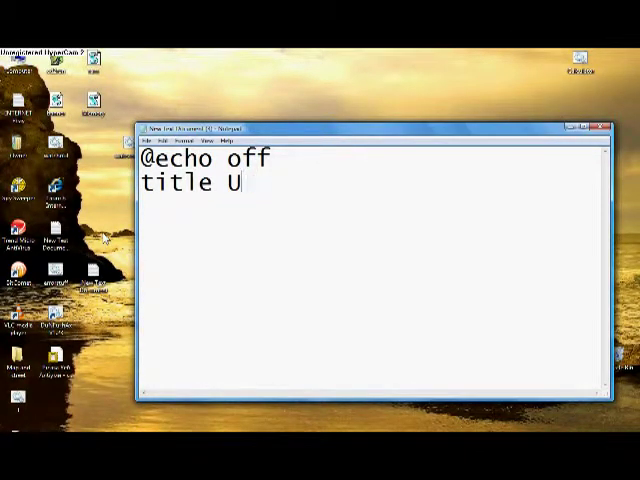
pyautogui.write('BER')
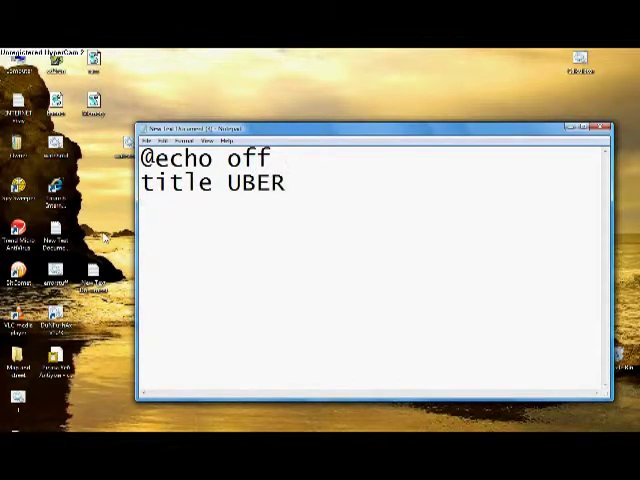
pyautogui.write('color')
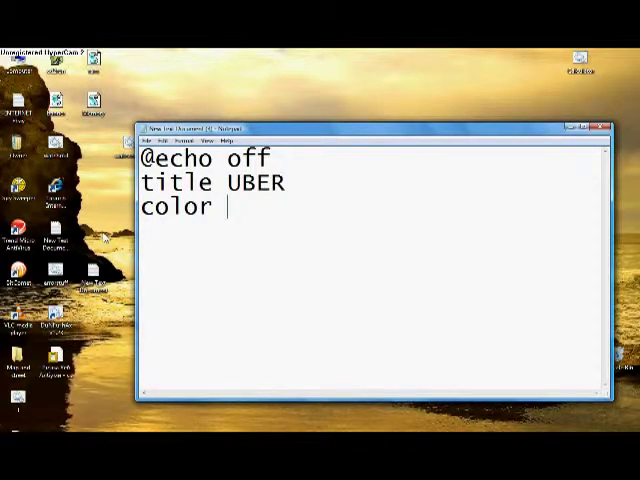
pyautogui.write('0')
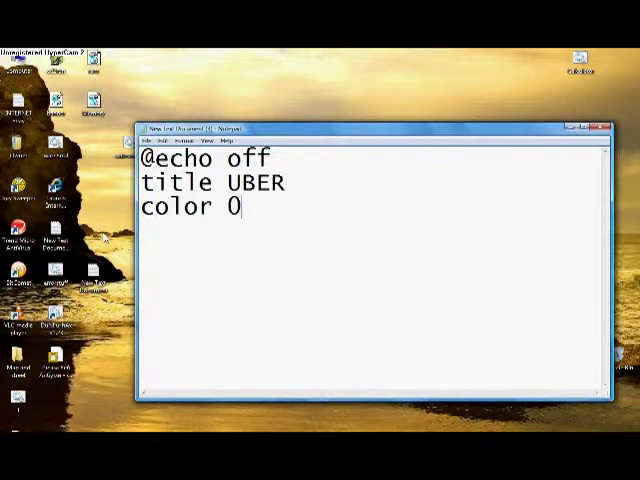
pyautogui.press('backspace')
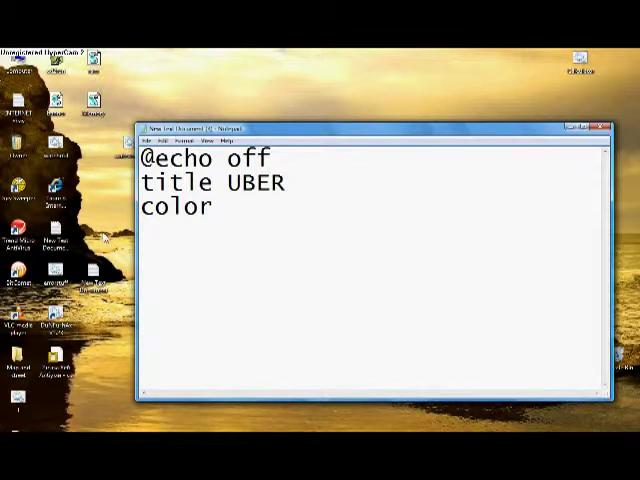
pyautogui.write('0')
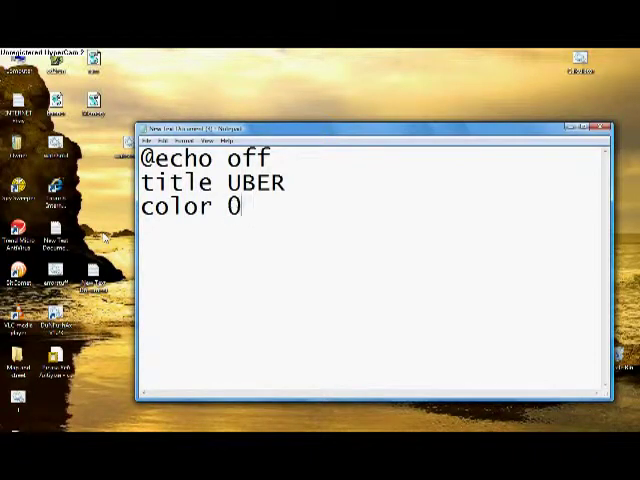
pyautogui.write('2')
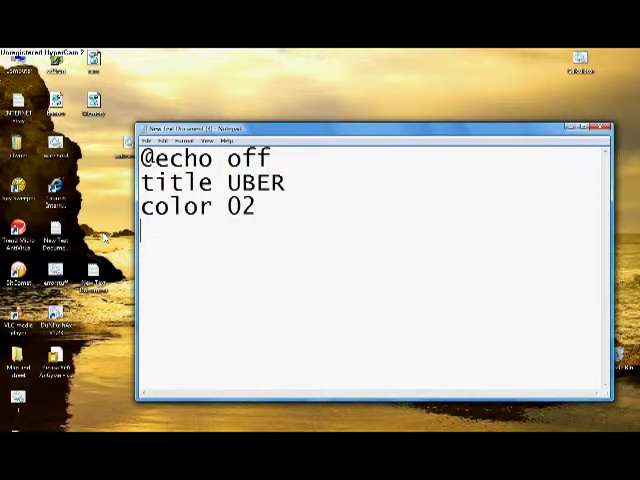
# Step: Add the loop lines ':a', 'echo hi there' and 'goto a'
pyautogui.write(':')
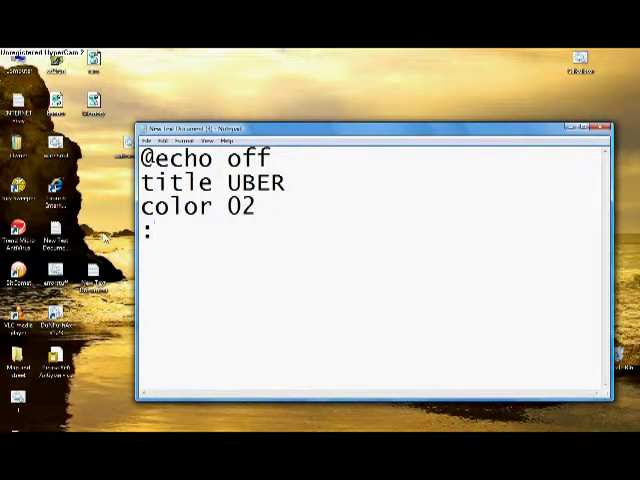
pyautogui.write('a')
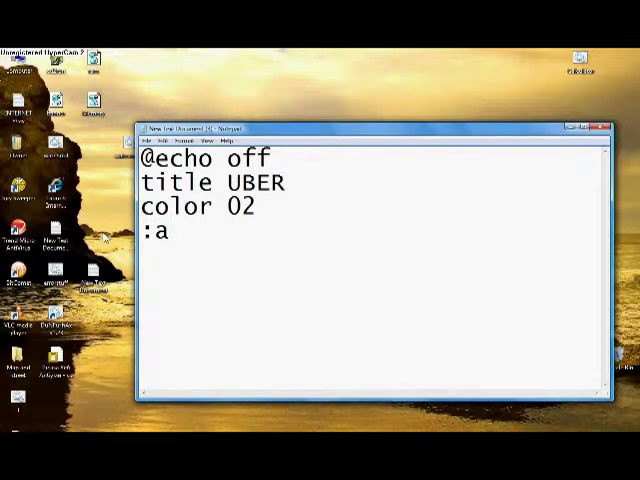
pyautogui.doubleClick(156, 230)
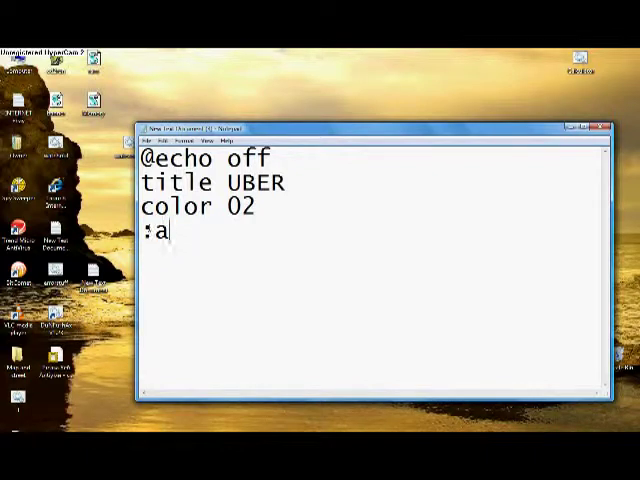
pyautogui.doubleClick(156, 232)
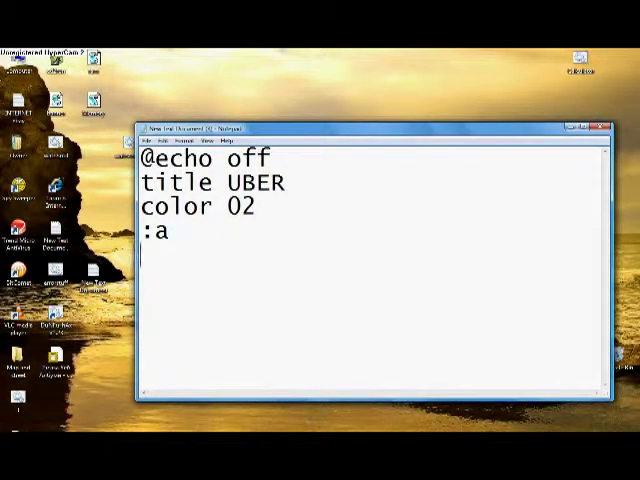
pyautogui.write('echo')
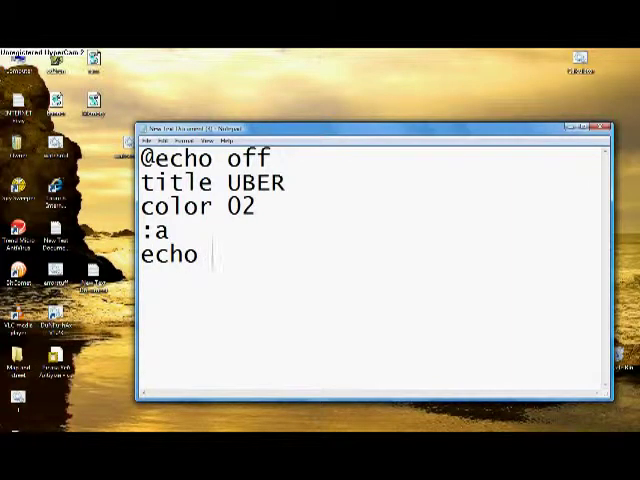
pyautogui.write('hi')
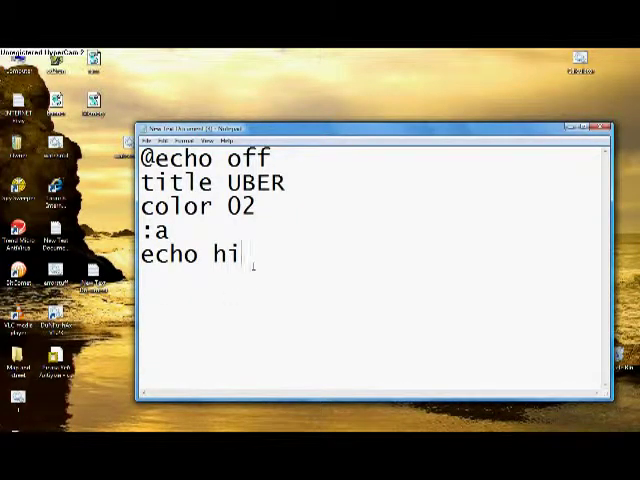
pyautogui.write('therer')
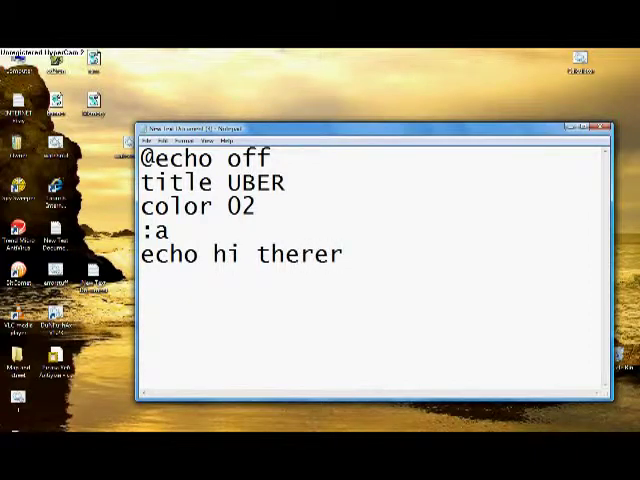
pyautogui.press('Backspace')
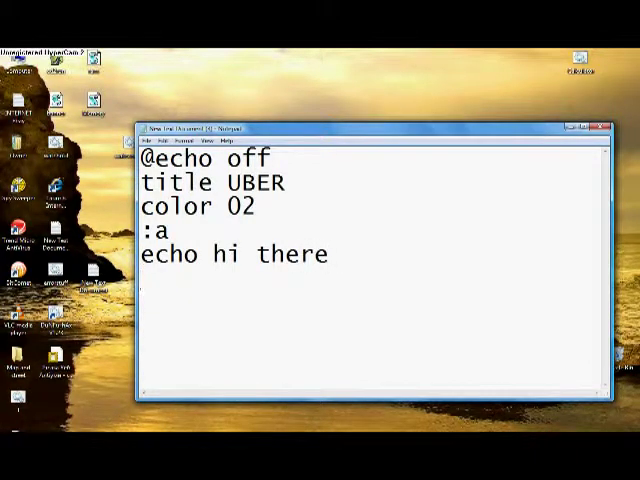
pyautogui.write('goto')
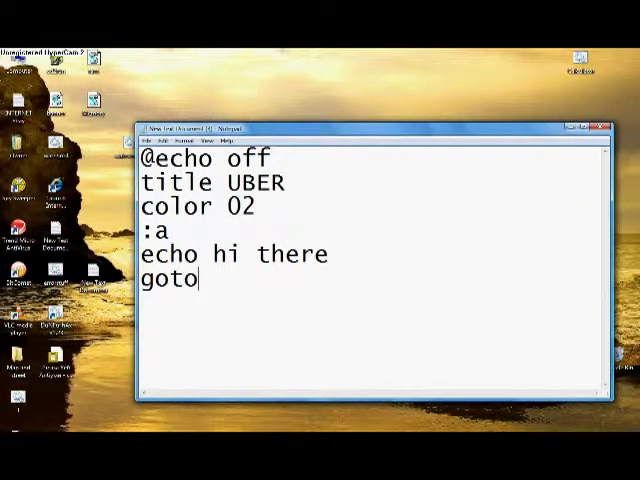
pyautogui.write('a')
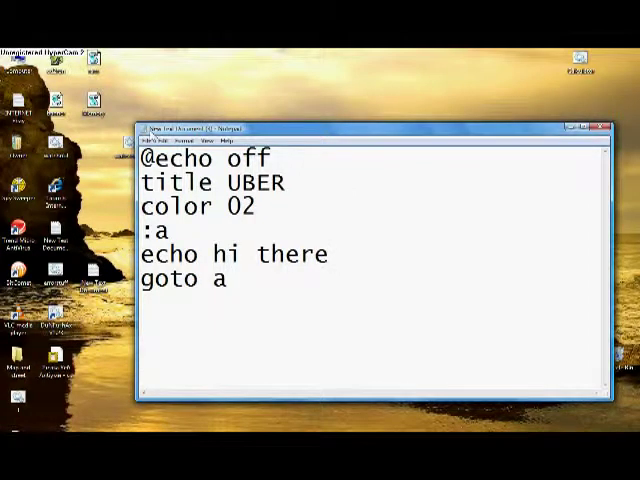
# Step: Save the script as a .bat file on the desktop and close Notepad
pyautogui.click(152, 140)
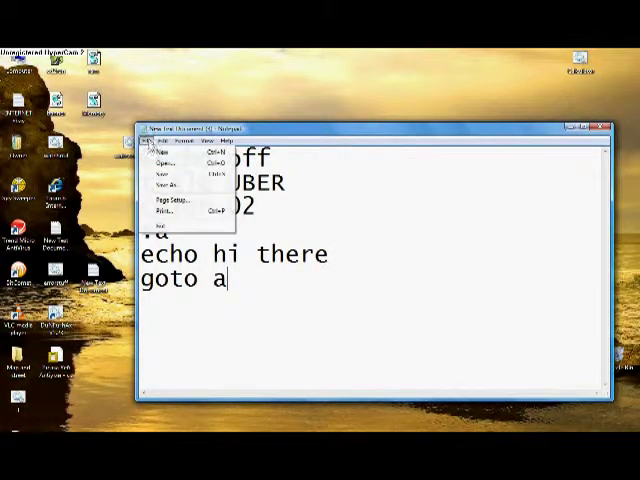
pyautogui.click(168, 186)
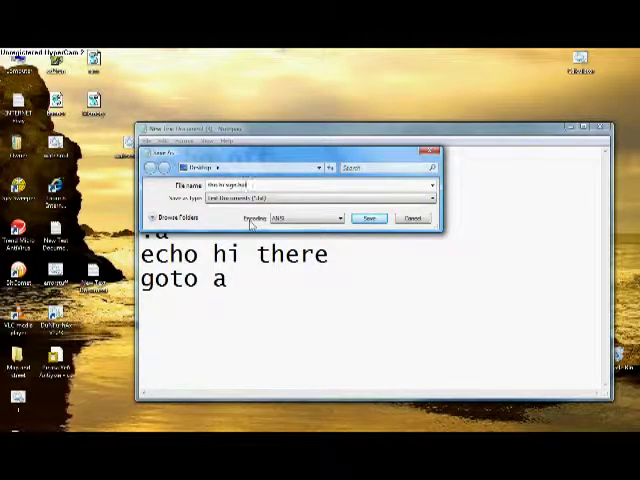
pyautogui.moveTo(340, 264)
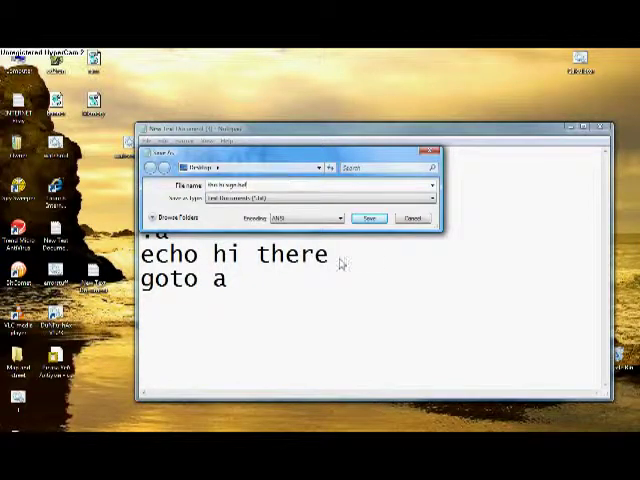
pyautogui.click(368, 218)
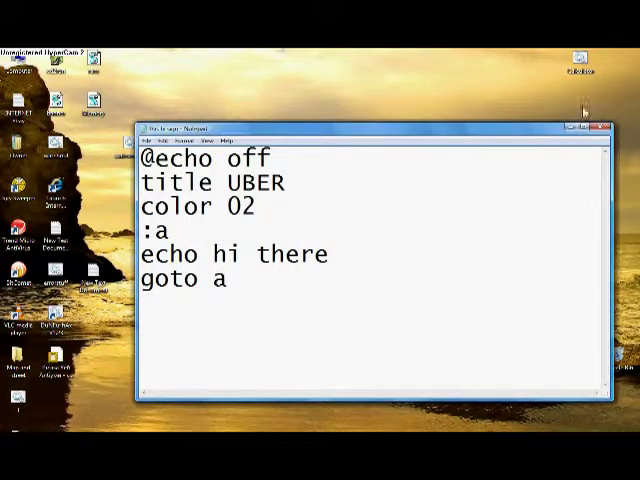
pyautogui.click(596, 124)
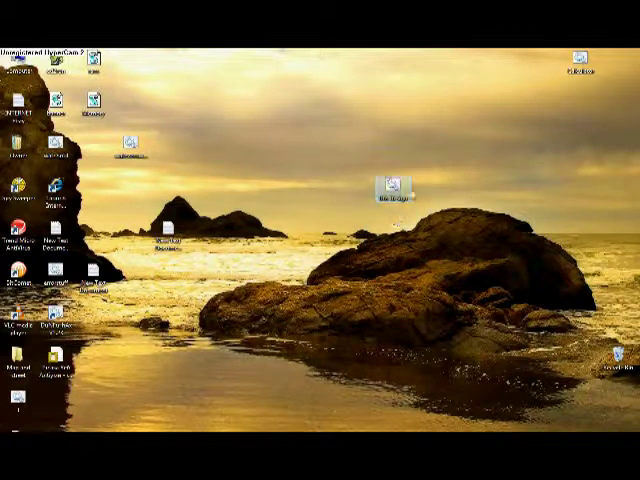
pyautogui.moveTo(390, 186)
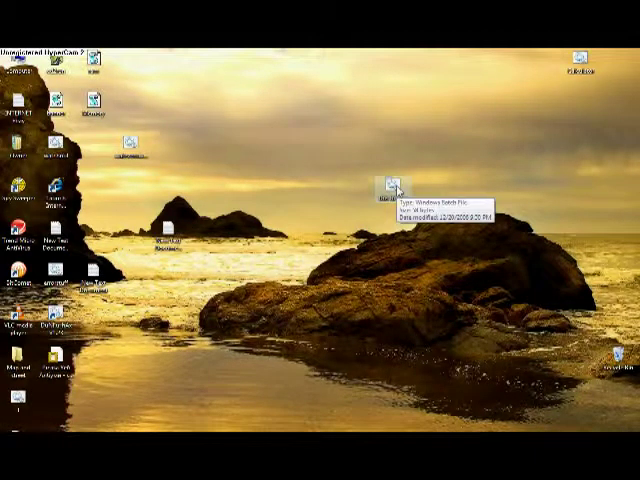
# Step: Run the .bat file so the console spams 'hi there' in green, and reposition the window
pyautogui.doubleClick(390, 190)
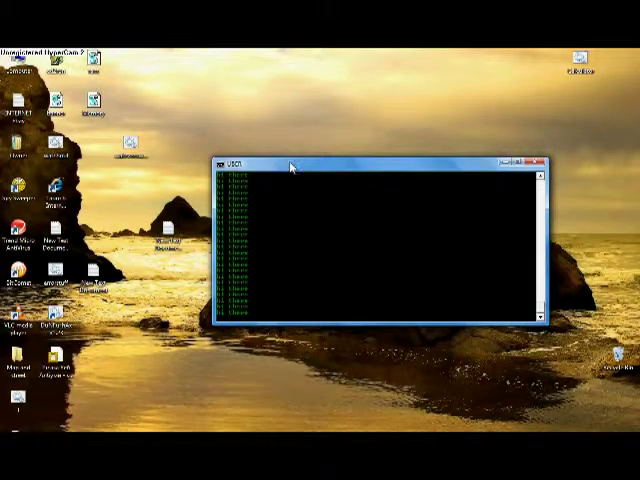
pyautogui.moveTo(292, 166); pyautogui.dragTo(300, 216)
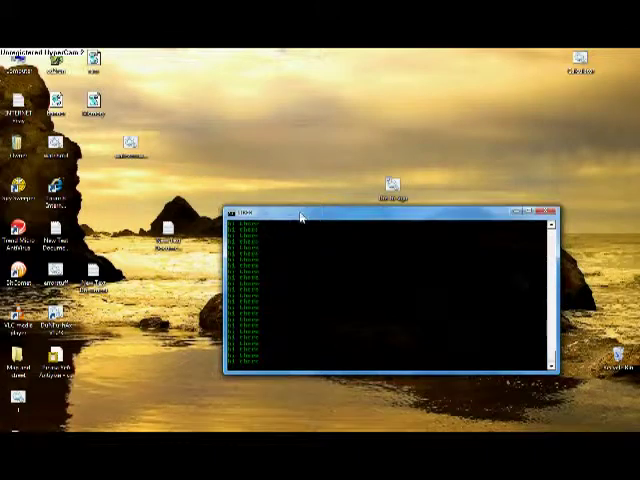